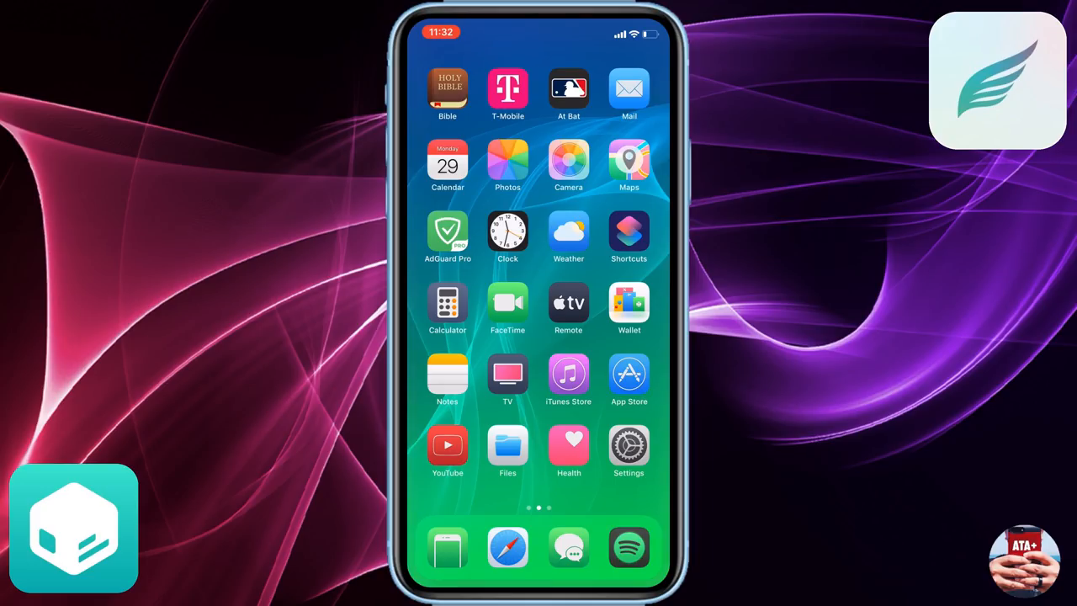
Step: Swipe to the Home Screen's second page showing TweakBox, GBA4iOS, iNDS, Provenance, Chimera, Sileo and Anemone
scroll("left", 3)
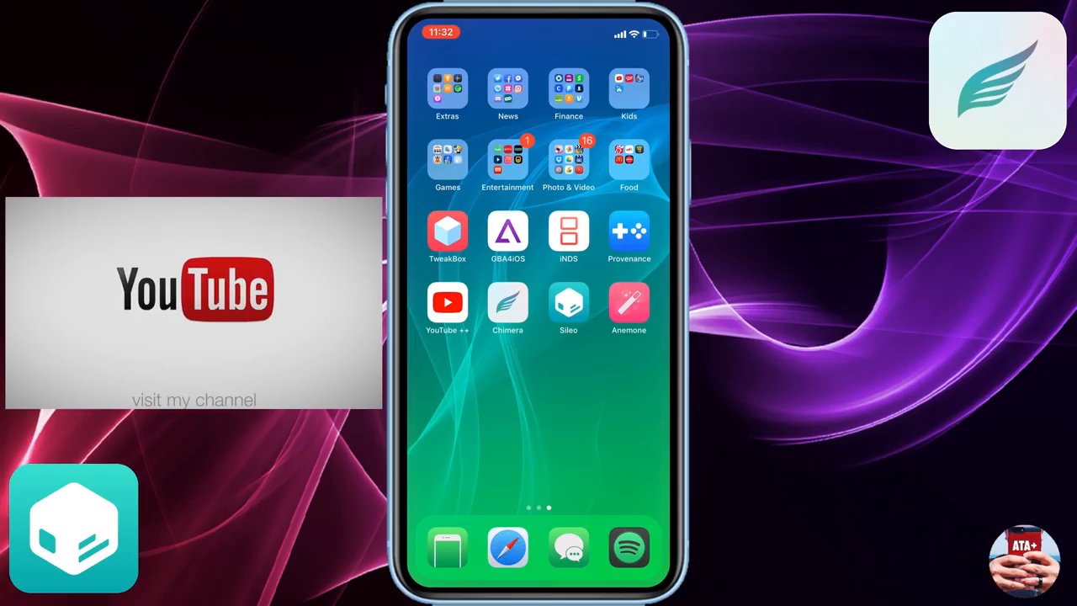
left_click(629, 303)
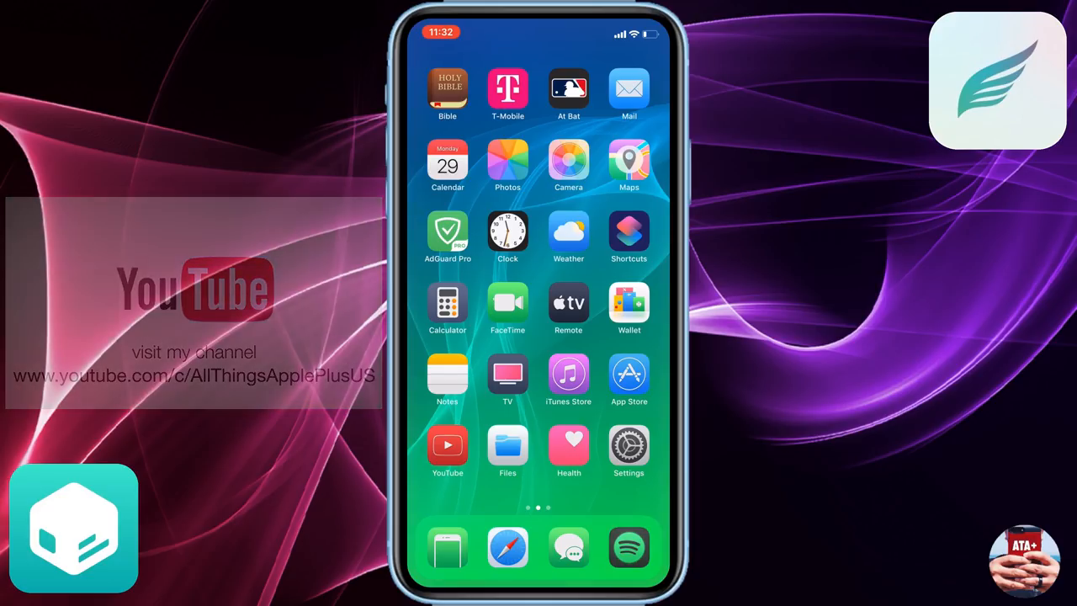
scroll("left", 3)
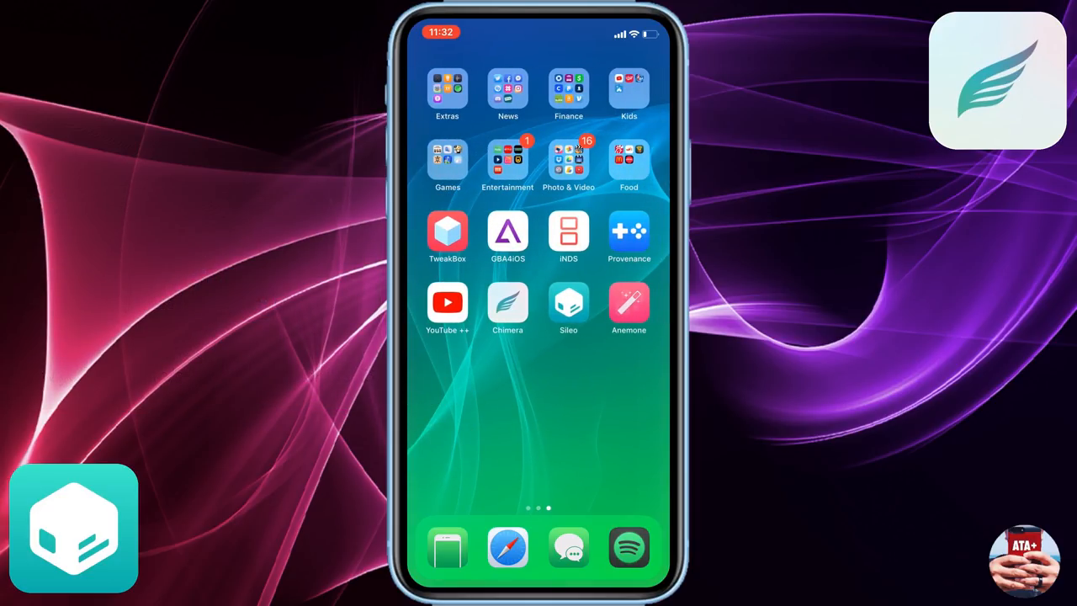
Step: Delete the GBA4iOS, iNDS and TweakBox apps from the Home Screen and finish editing
left_click(448, 235)
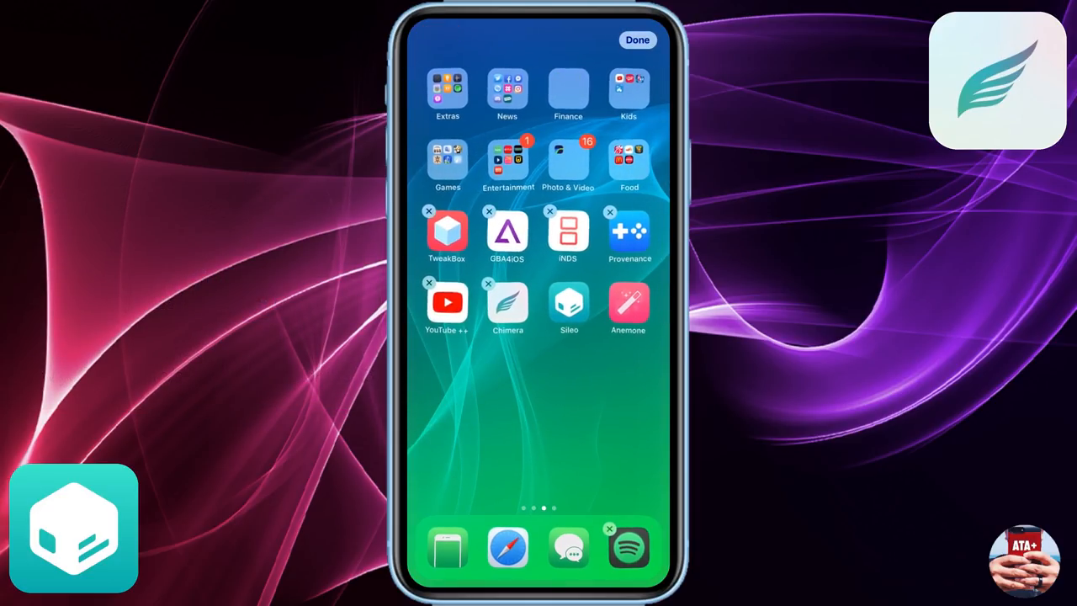
left_click(488, 212)
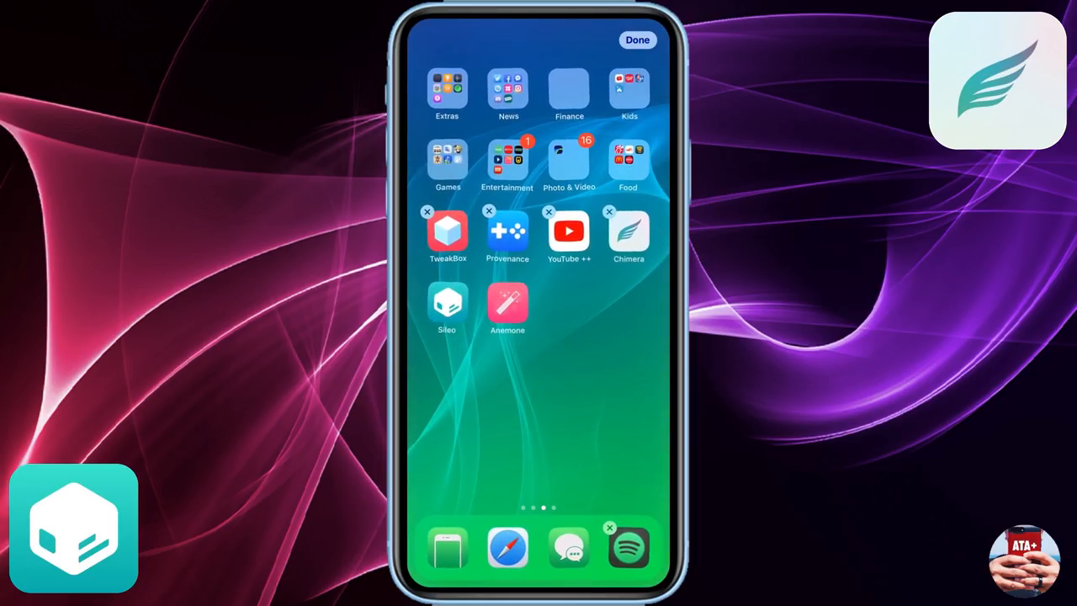
left_click(428, 212)
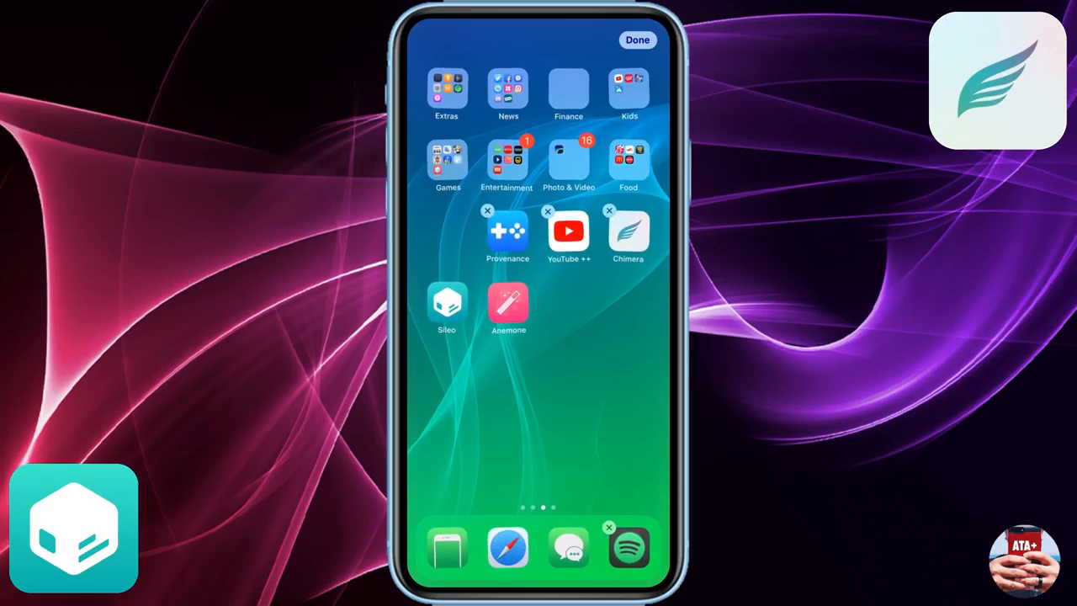
left_click(636, 40)
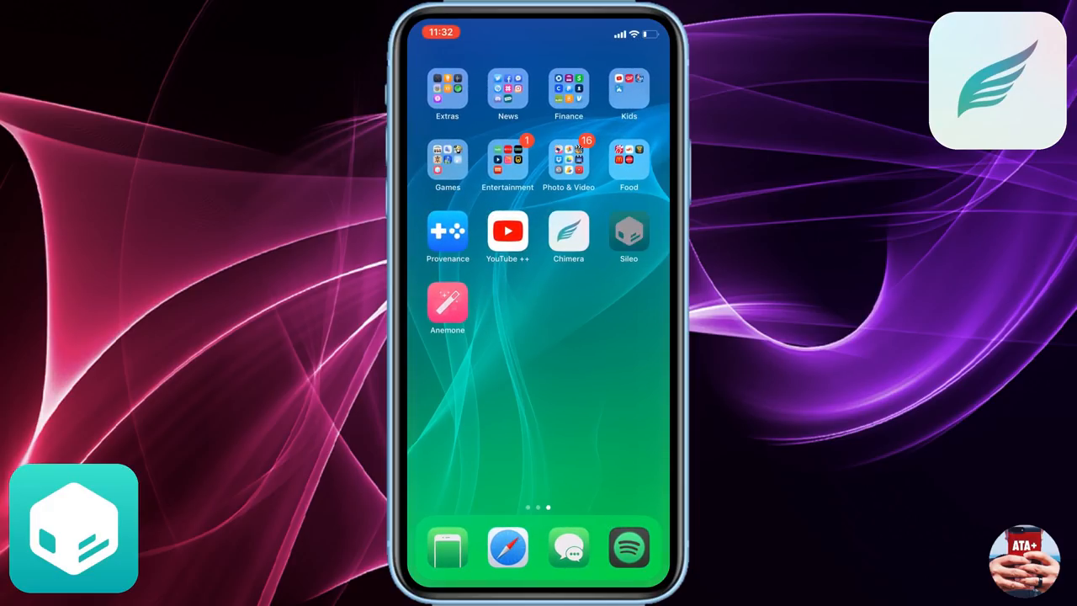
Step: Add the dtathemes repo as a Sileo source and view its package categories
left_click(629, 233)
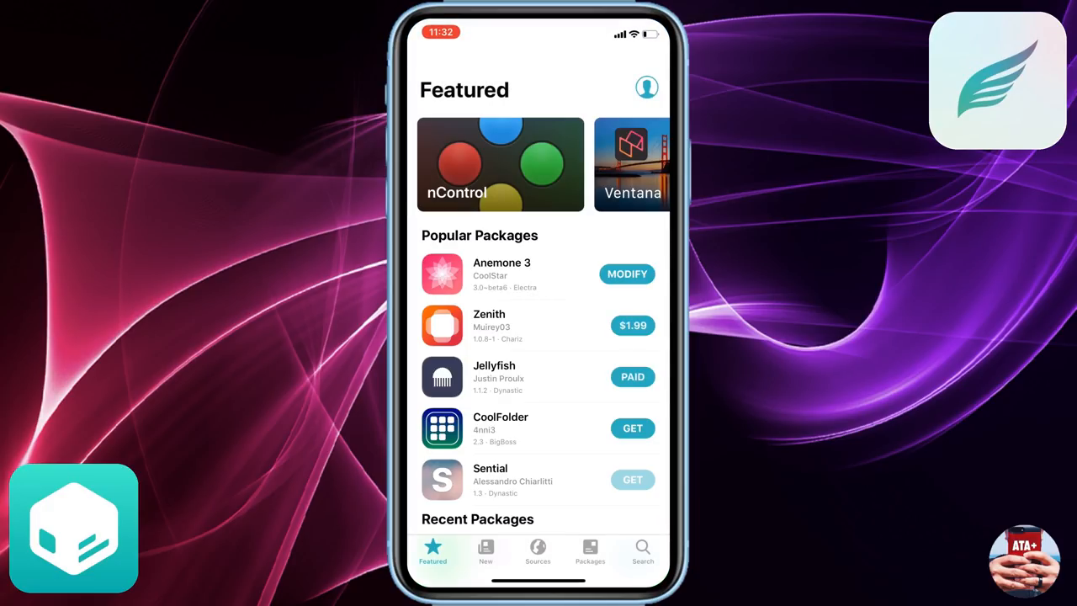
left_click(536, 550)
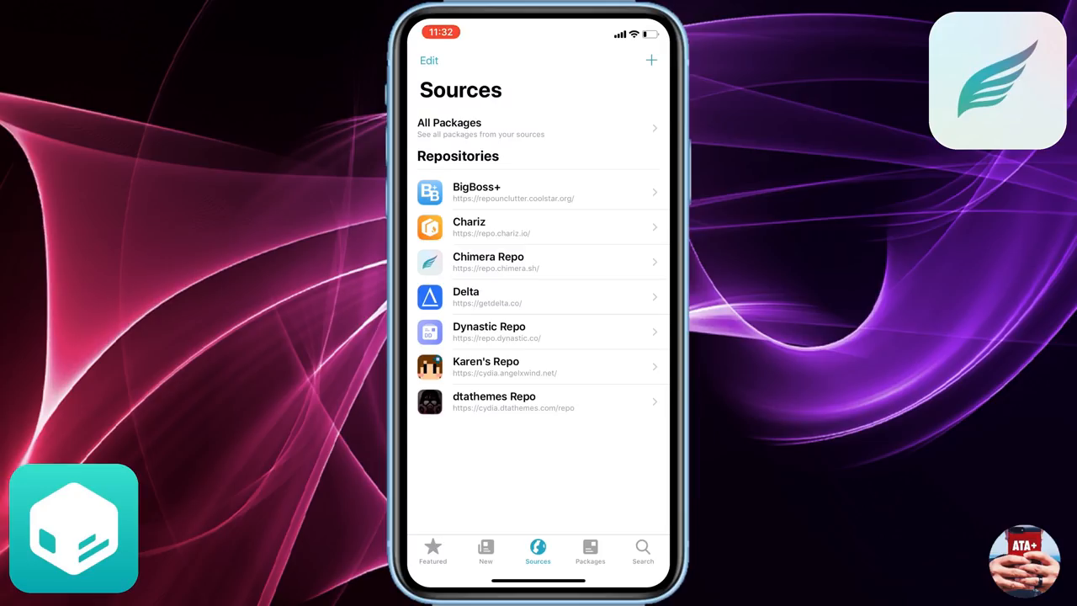
left_click(651, 61)
type("https://cydia.dtathemes.com/repo")
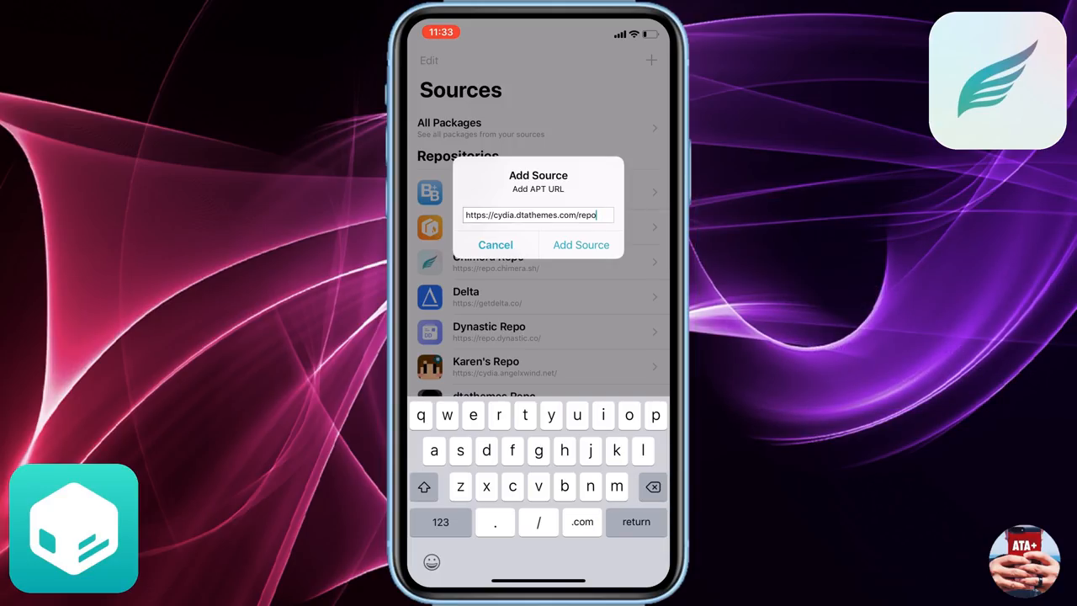
left_click(581, 245)
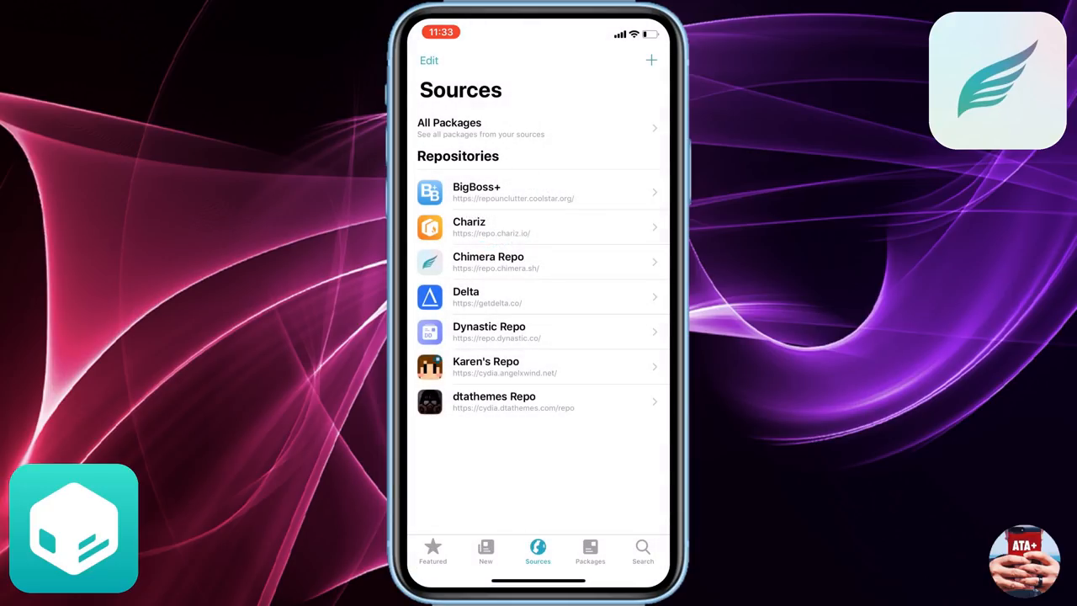
left_click(528, 400)
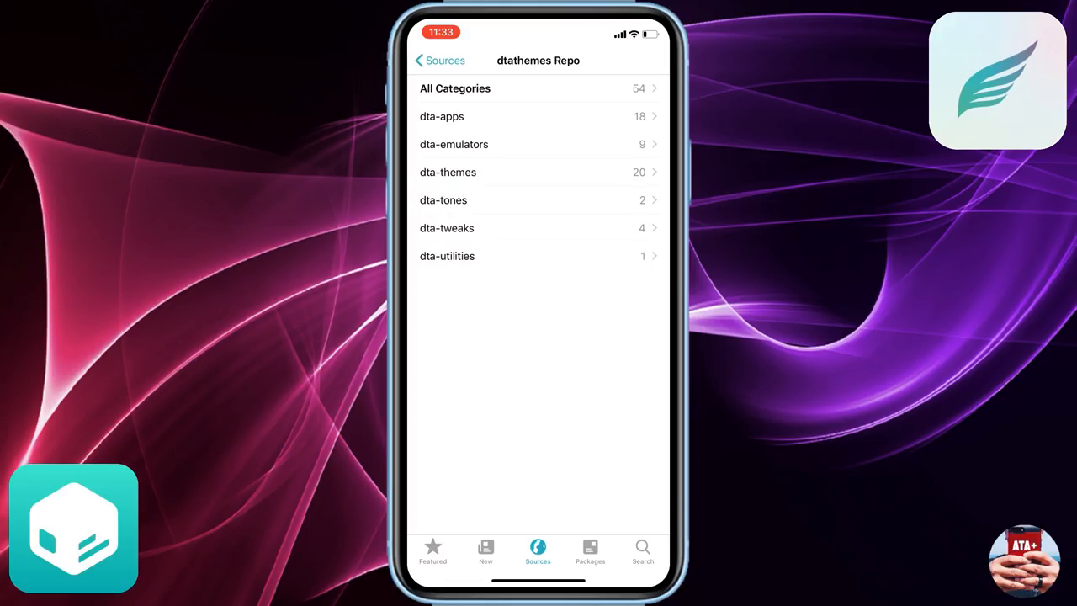
Step: Browse the repo's All Categories list and queue CotoMovies, Gba4iOS, PPSSPP and iNDS for install
left_click(454, 87)
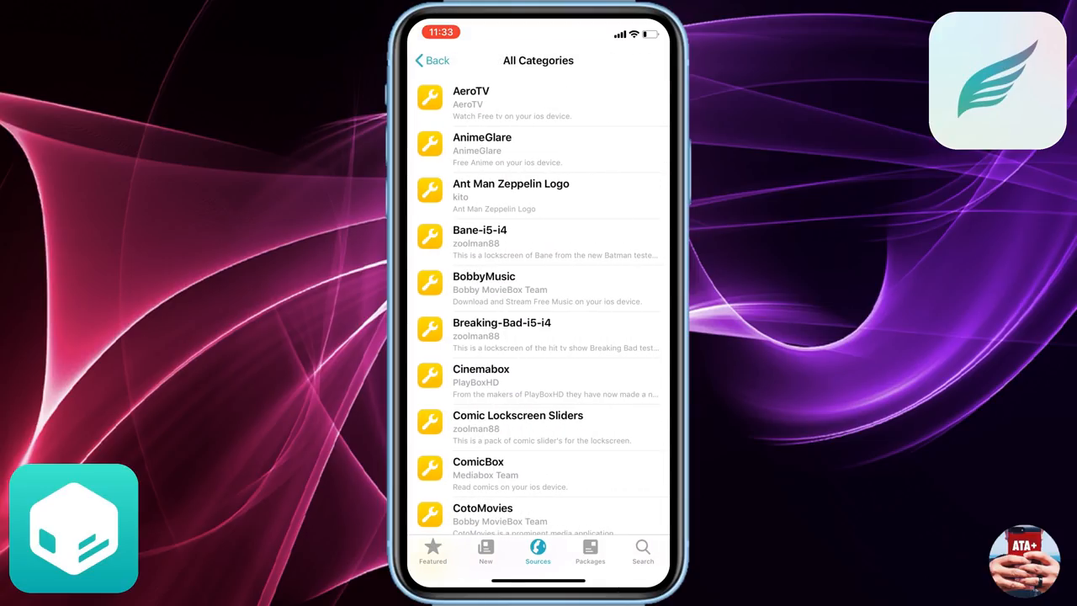
scroll("down", 3)
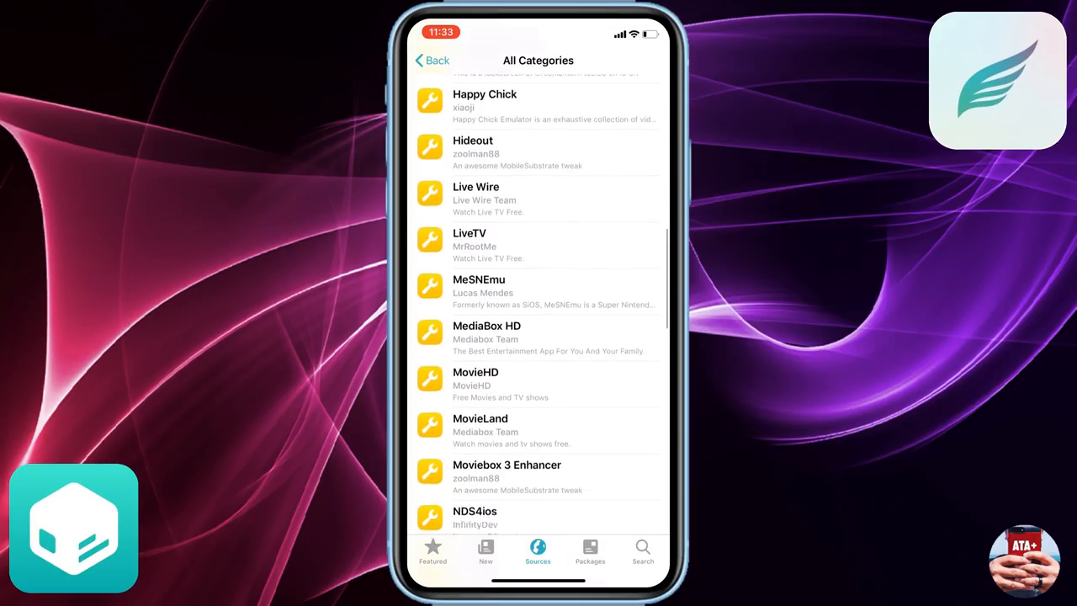
scroll("down", 3)
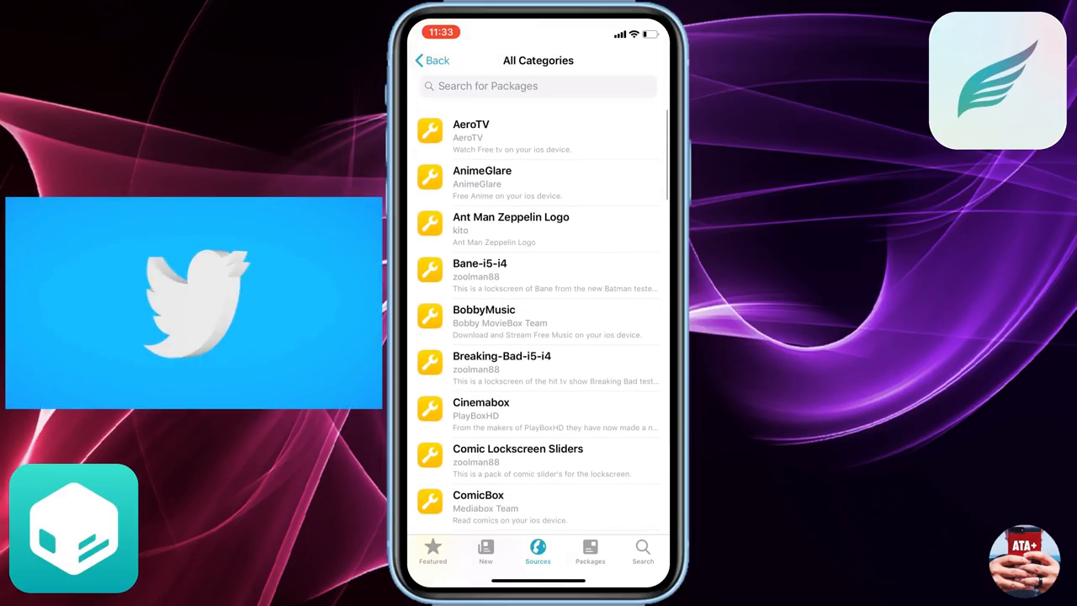
scroll("down", 3)
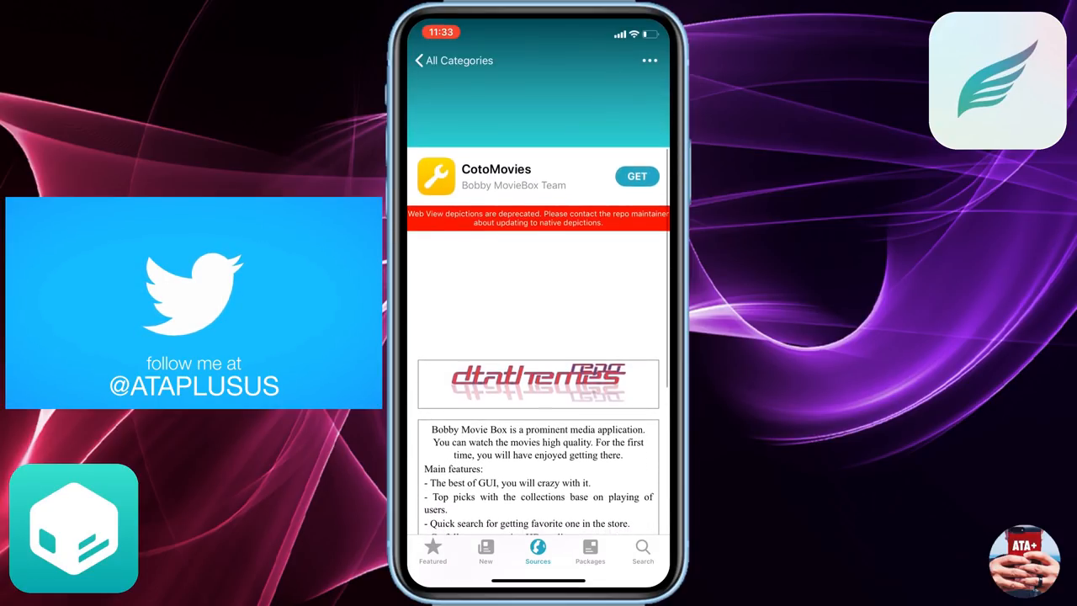
left_click(637, 177)
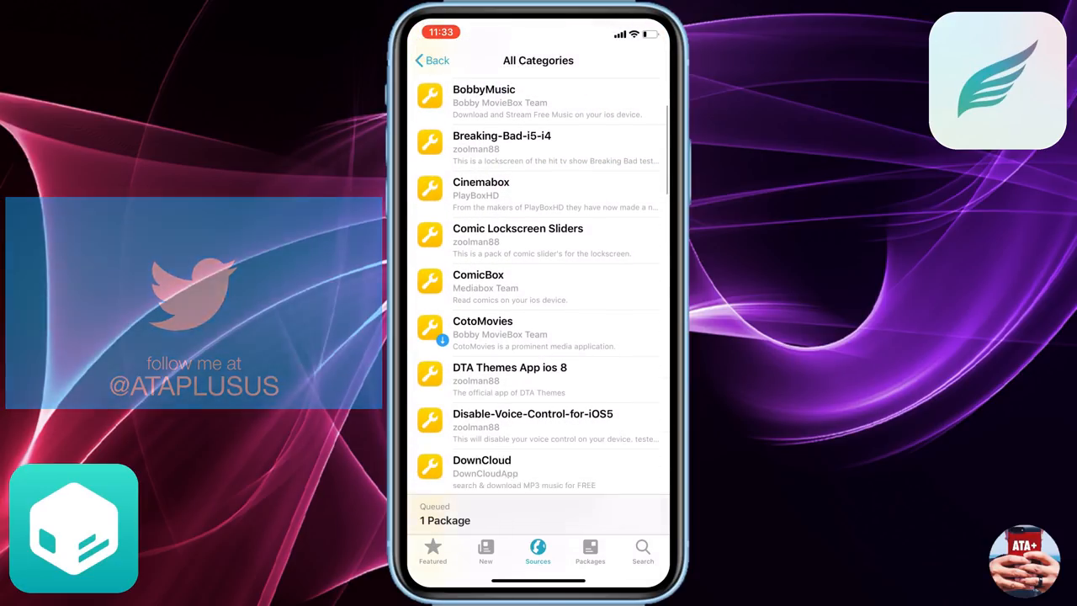
scroll("down", 3)
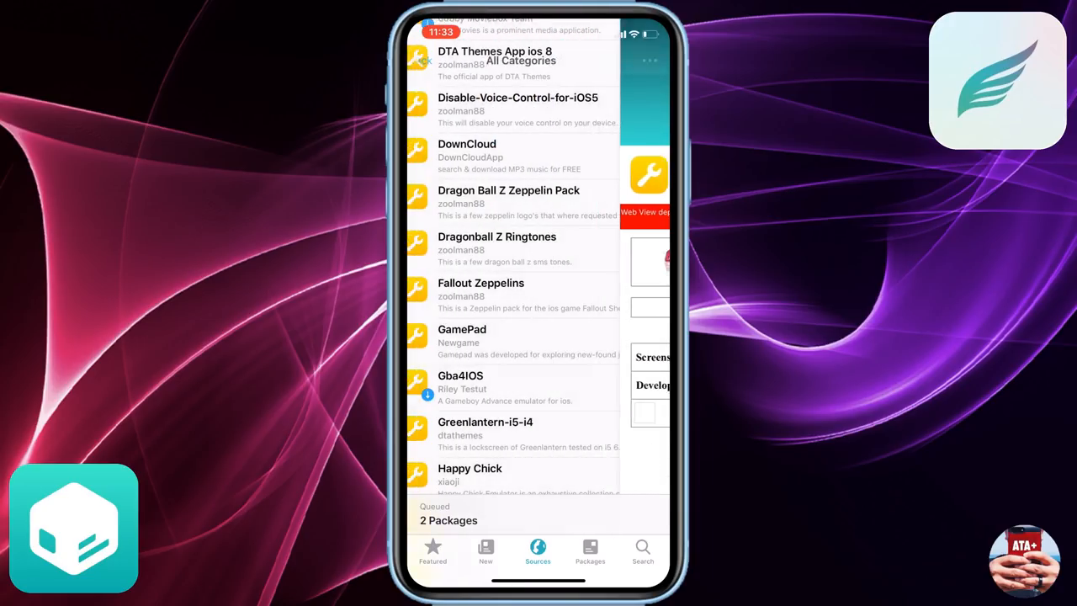
scroll("down", 3)
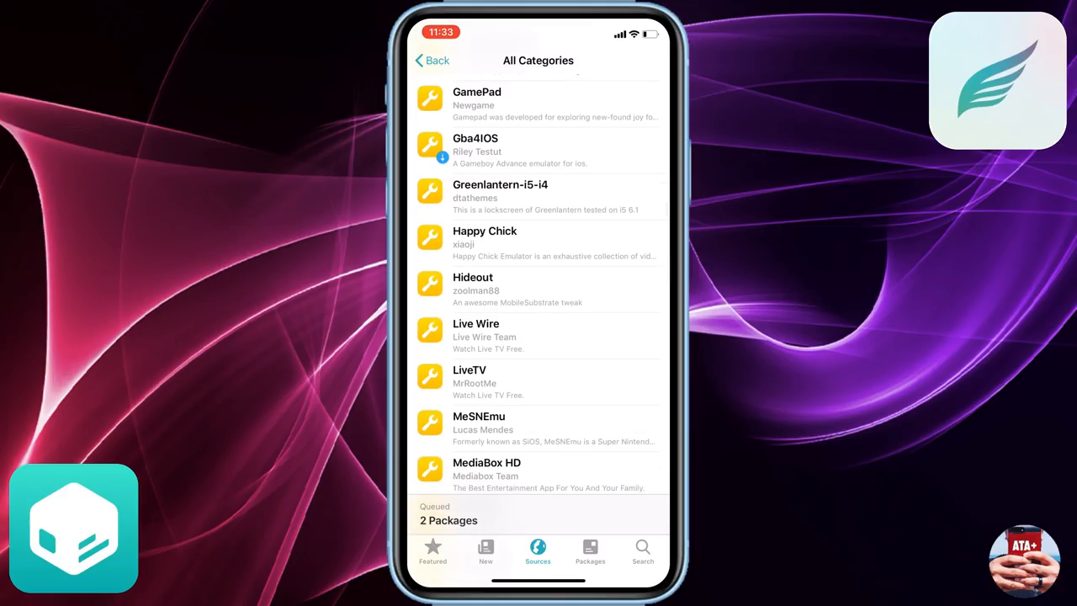
scroll("down", 3)
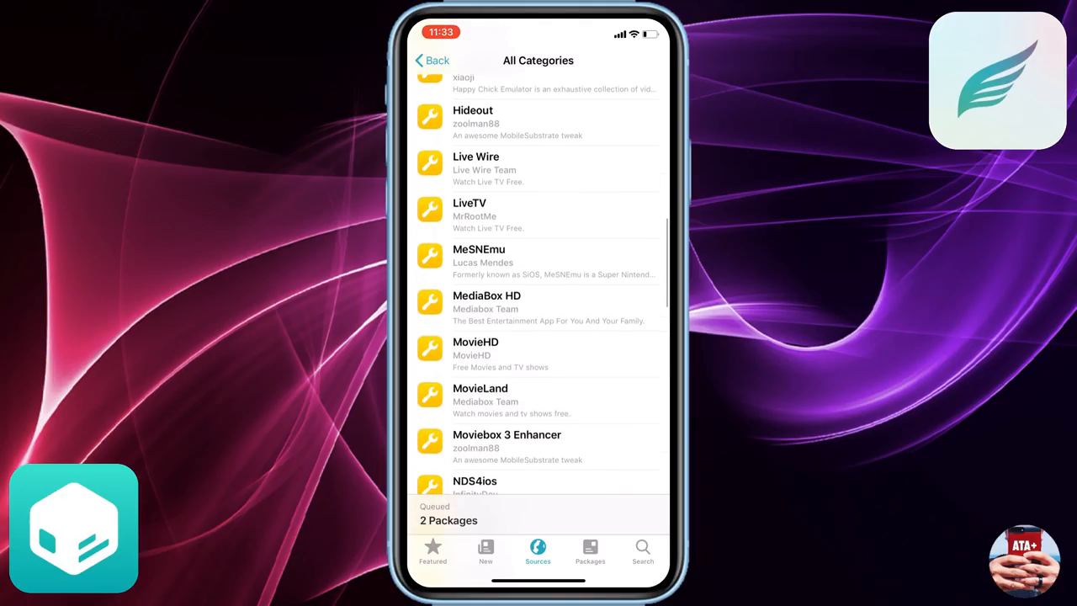
scroll("down", 3)
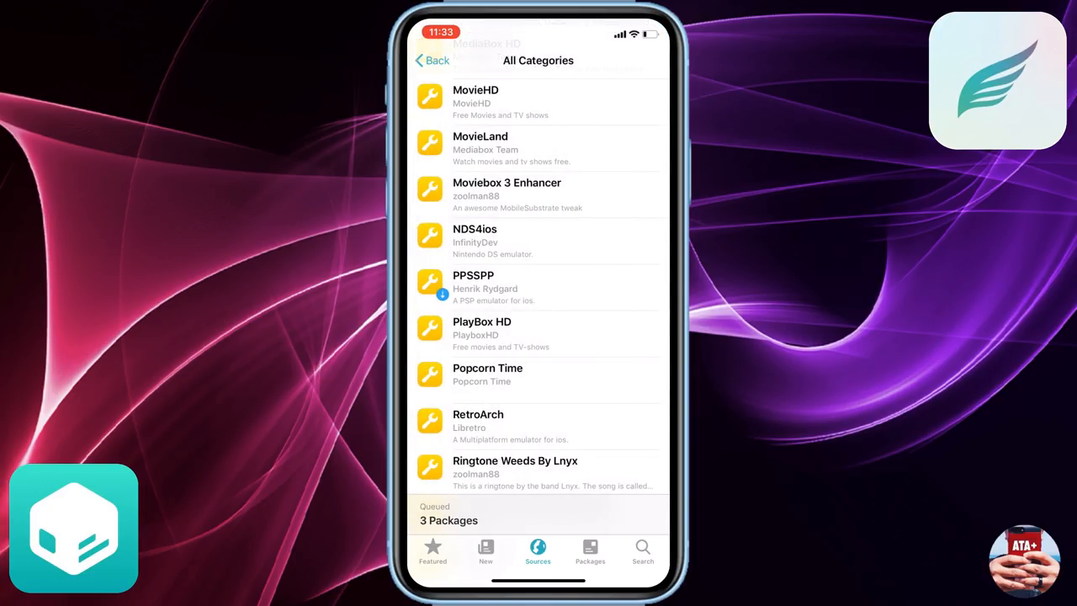
scroll("down", 3)
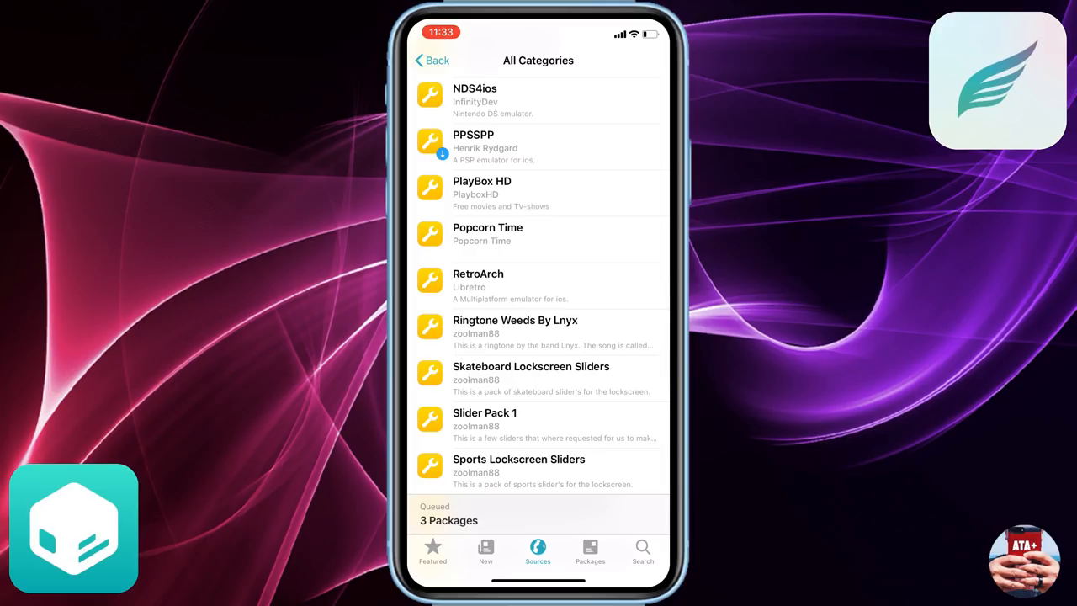
scroll("down", 3)
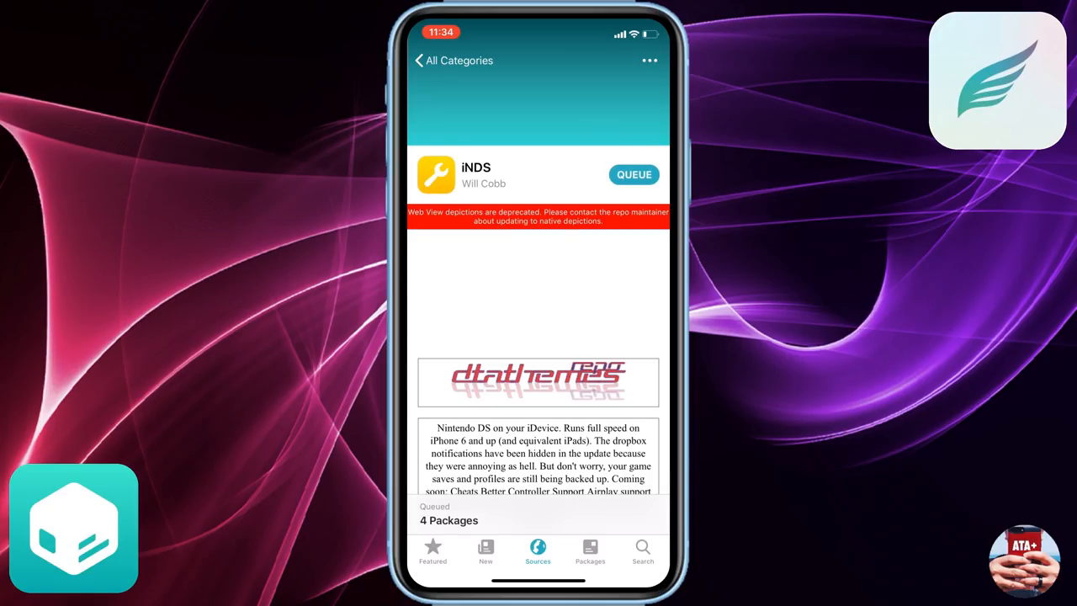
Step: Confirm installation of the four queued packages CotoMovies, Gba4iOS, PPSSPP and iNDS
left_click(447, 520)
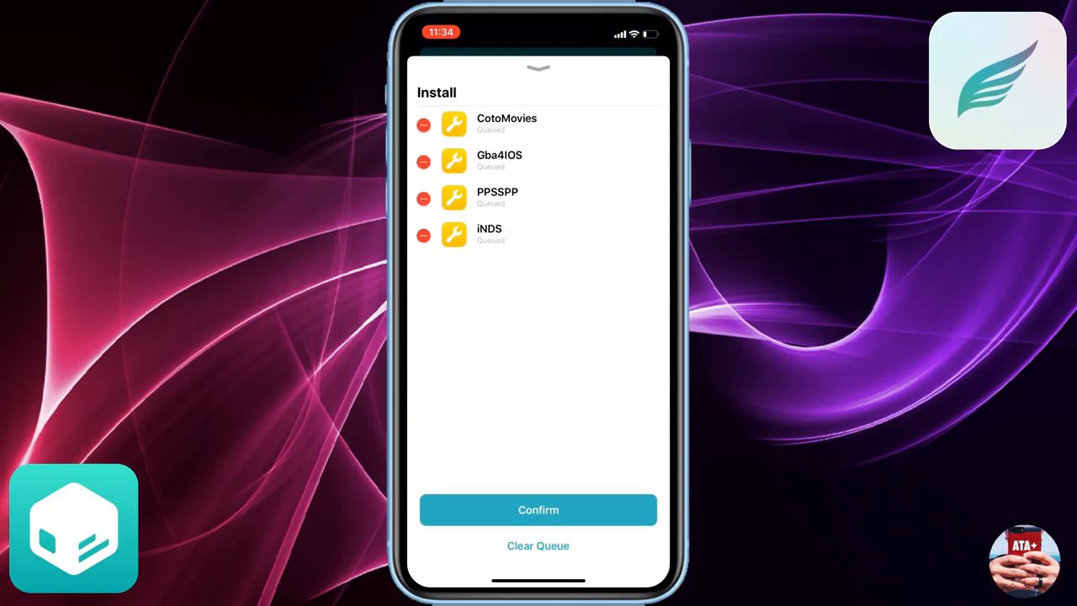
left_click(538, 510)
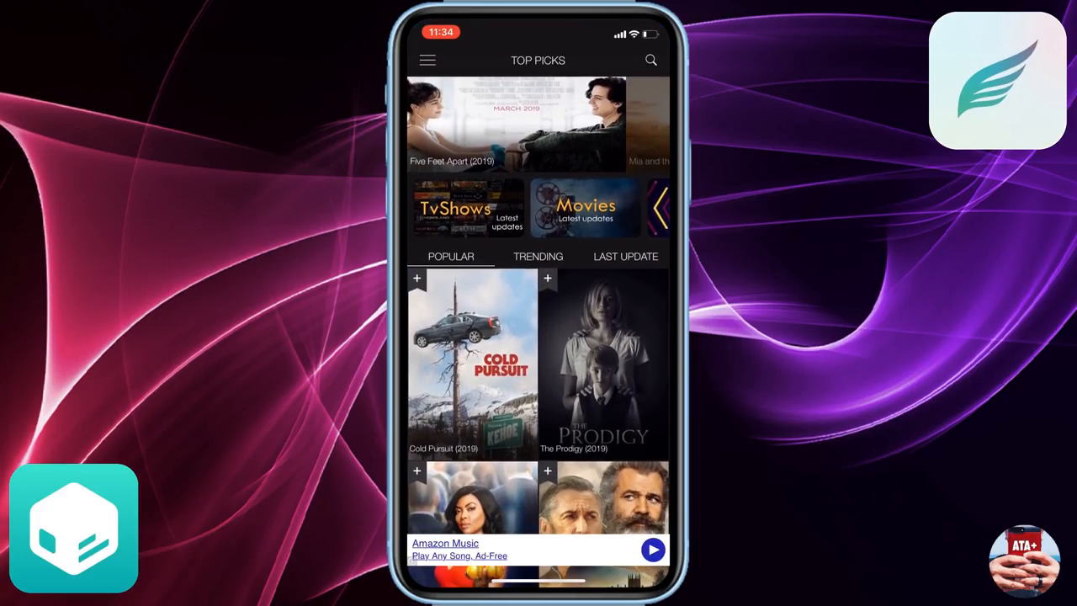
Step: Dismiss the GBA4iOS welcome notice and return to Sileo's Featured page
scroll("down", 3)
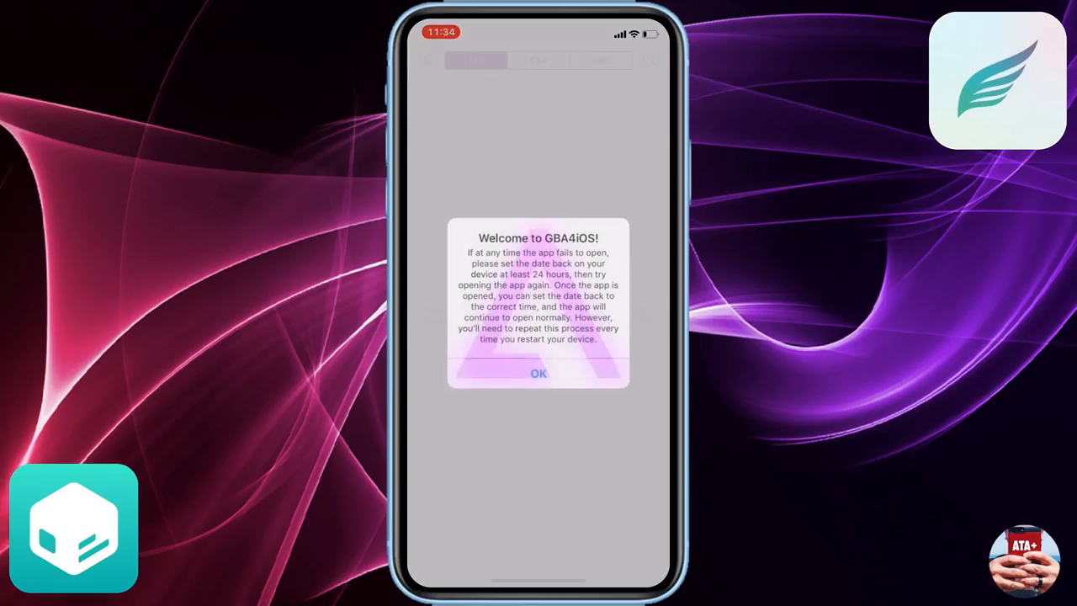
left_click(539, 374)
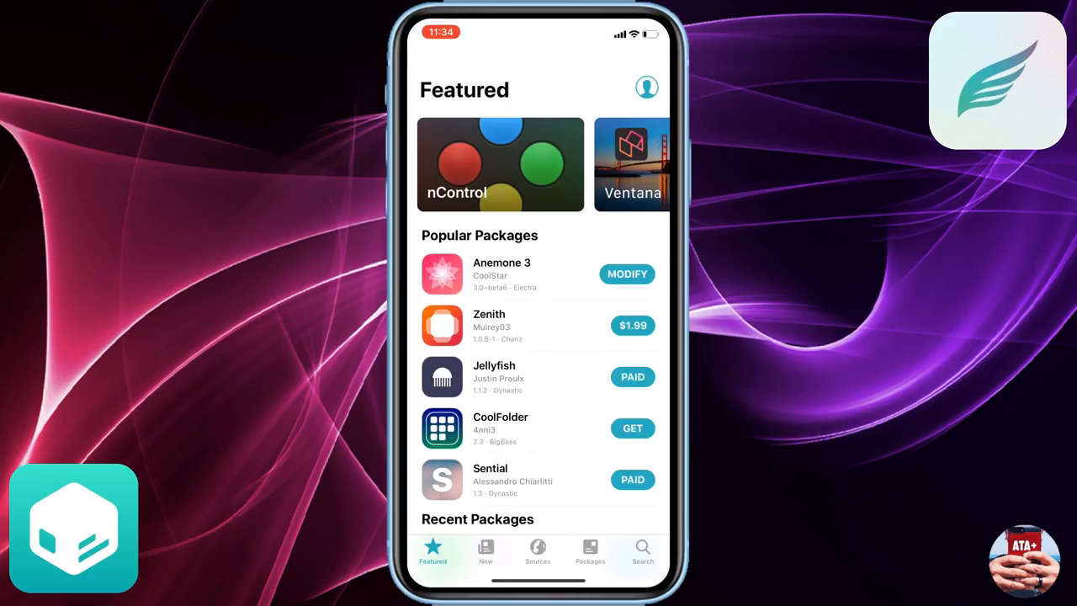
Step: Uninstall PPSSPP from the installed packages list and confirm its removal
left_click(589, 552)
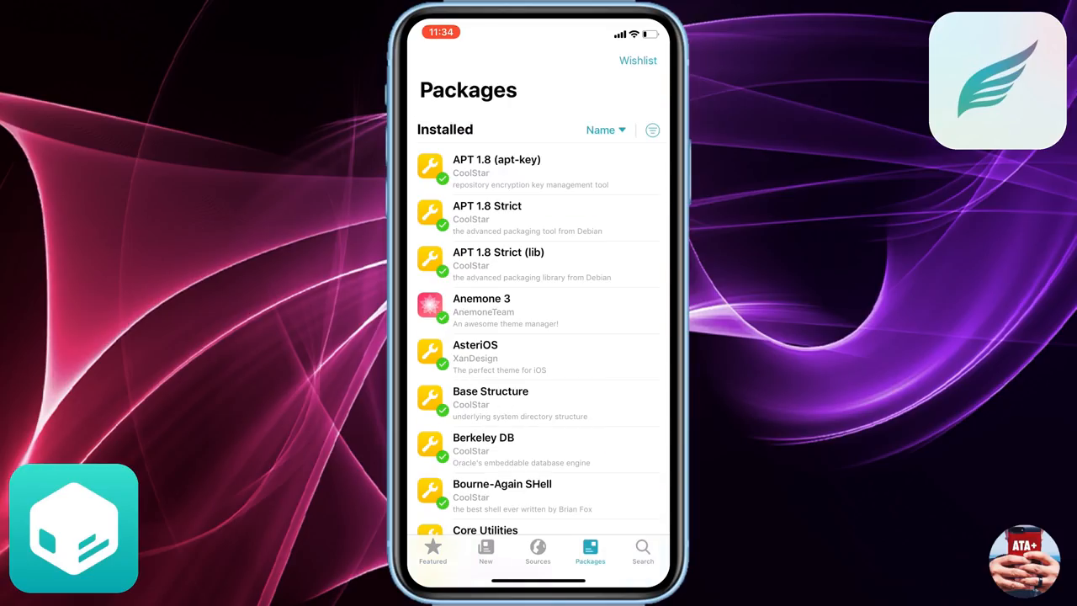
scroll("down", 3)
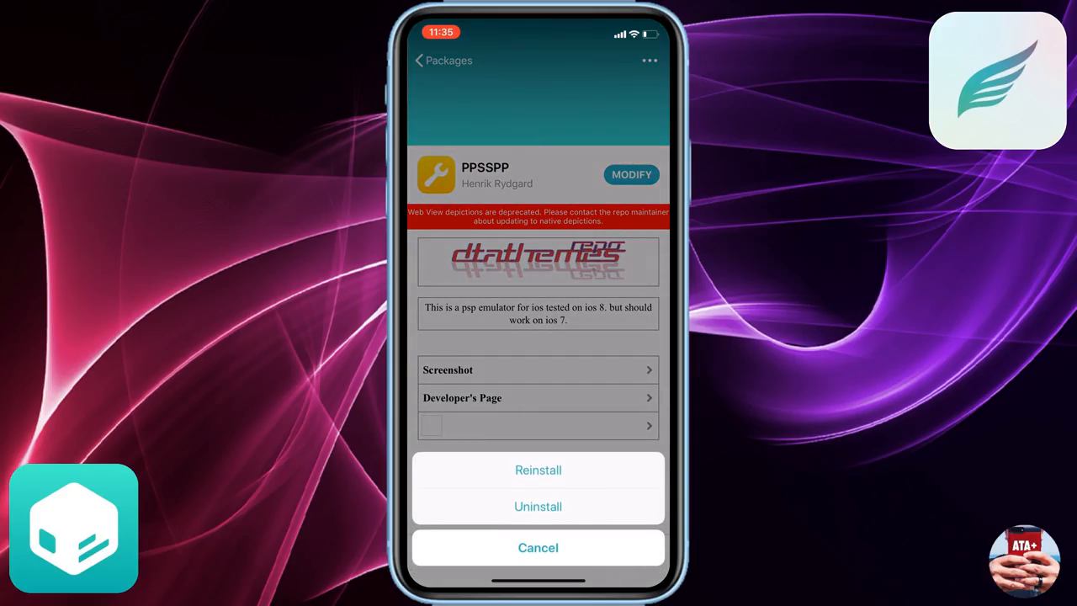
left_click(539, 470)
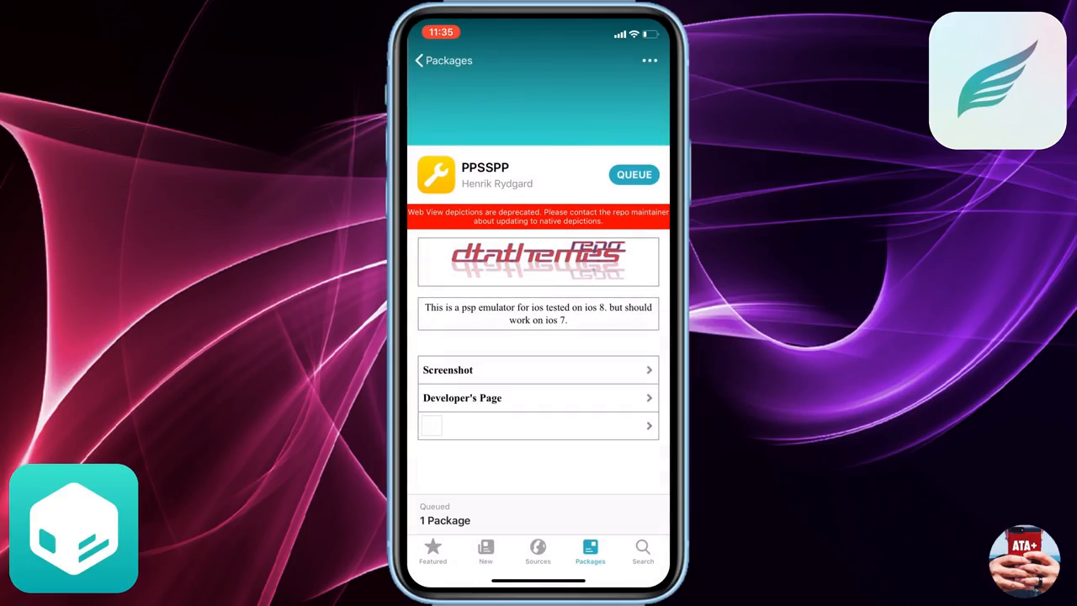
left_click(539, 520)
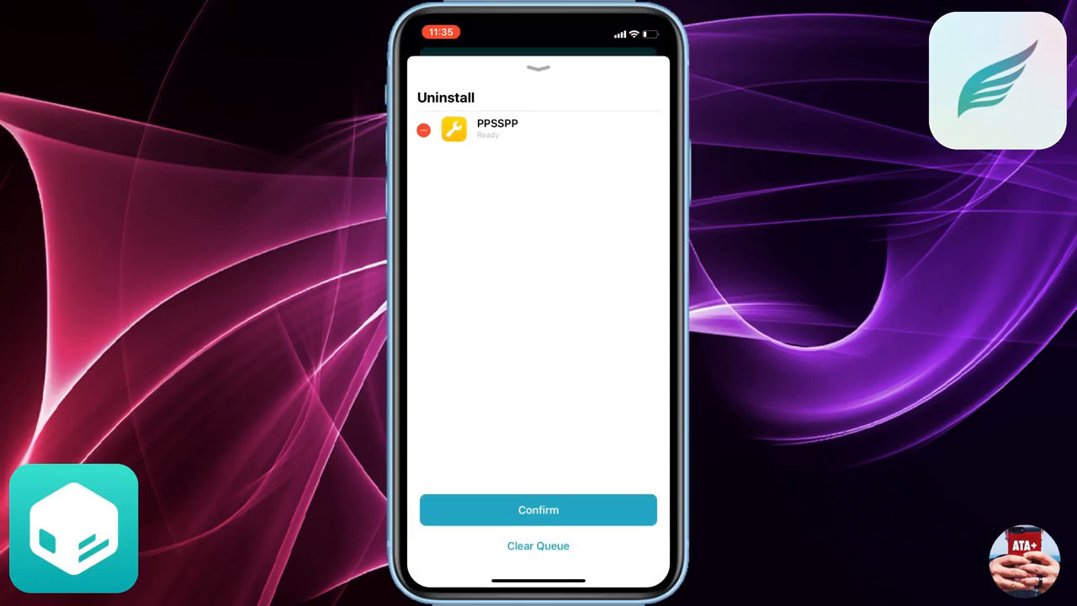
left_click(539, 510)
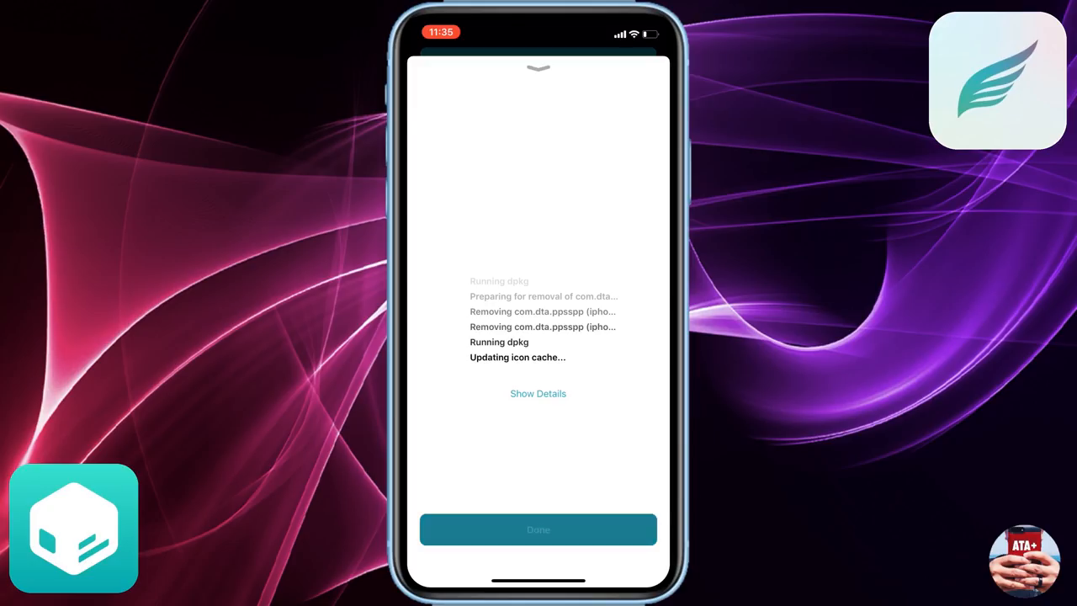
left_click(538, 528)
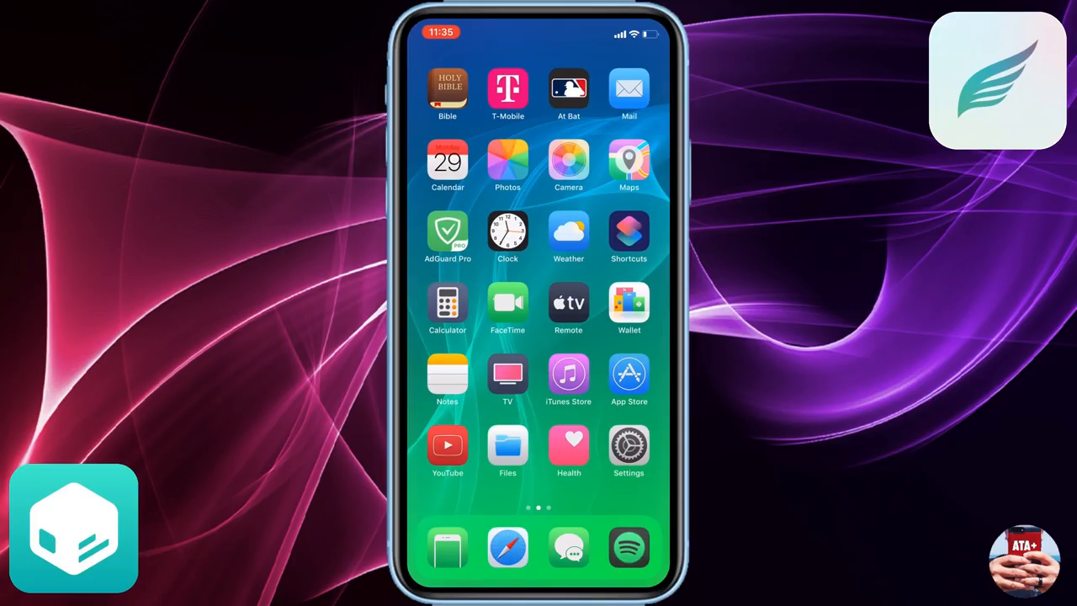
Step: Browse the dtathemes All Categories list to verify CotoMovies, Gba4iOS and iNDS show as installed
scroll("left", 3)
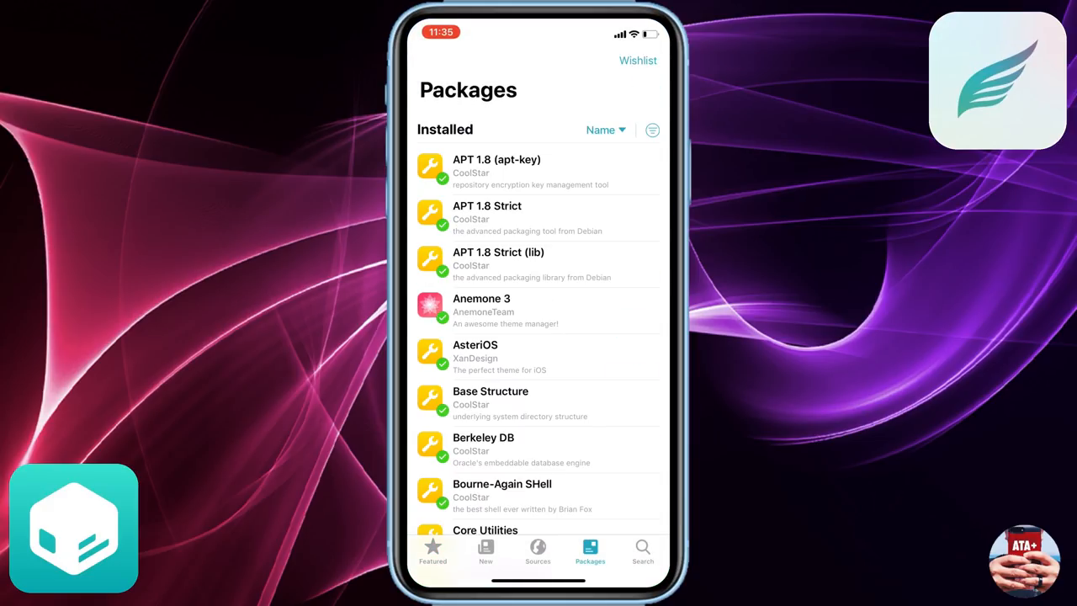
left_click(536, 548)
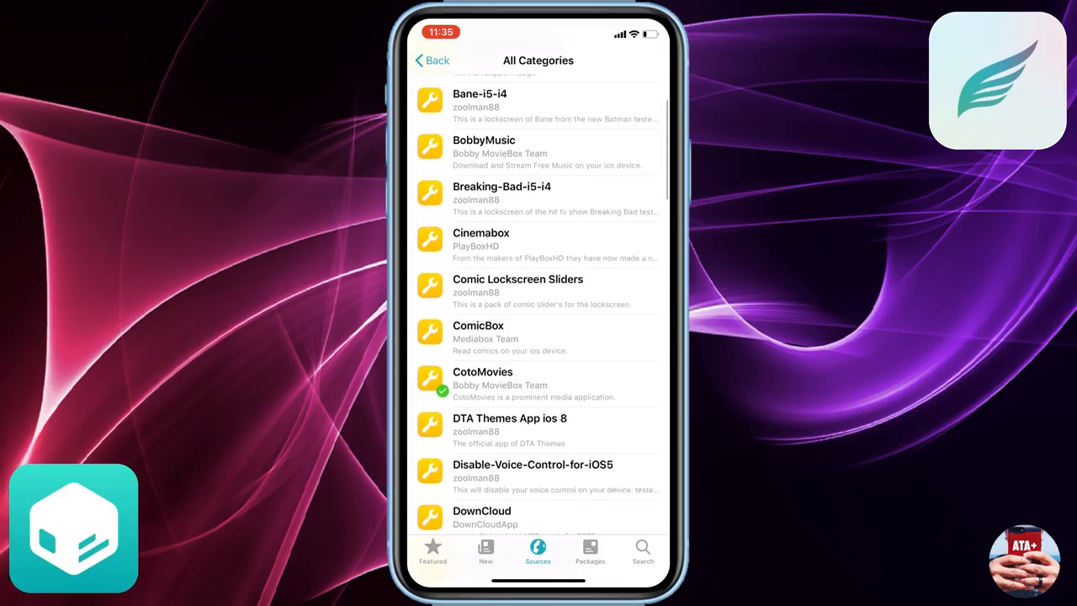
scroll("down", 3)
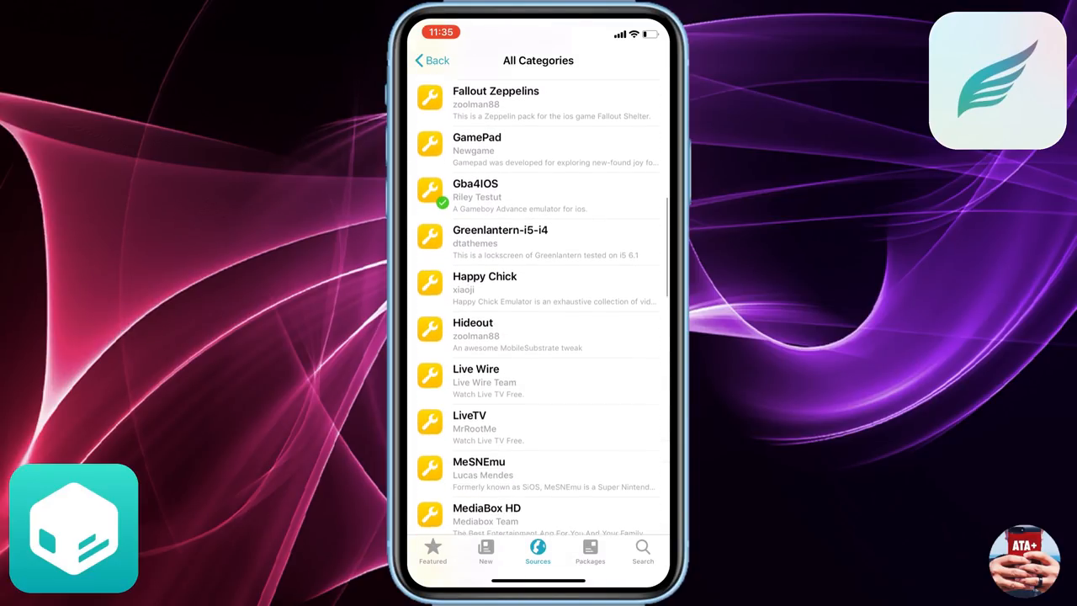
scroll("down", 3)
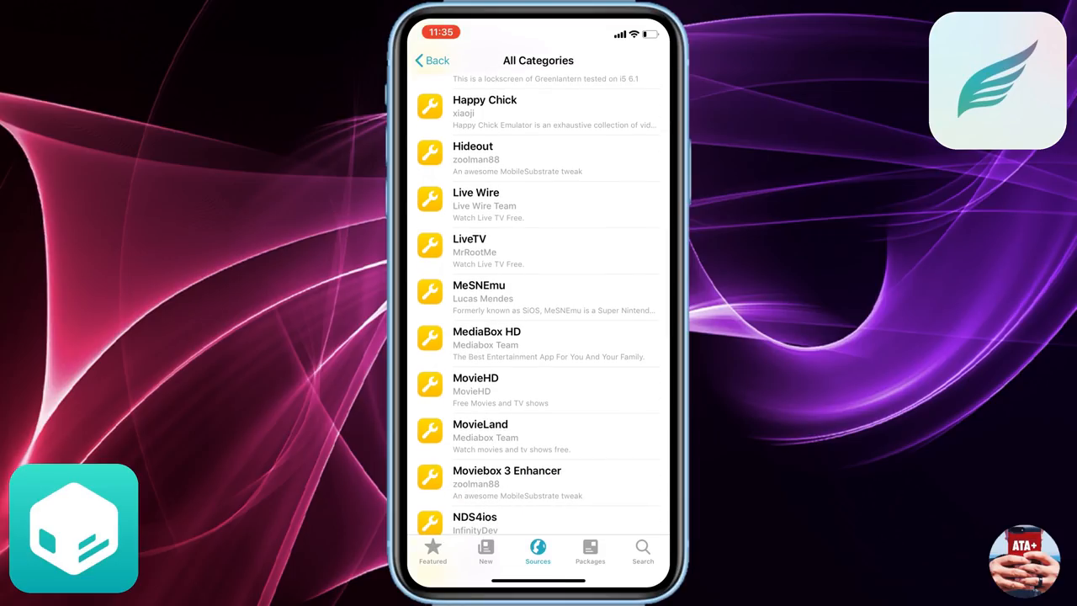
scroll("down", 3)
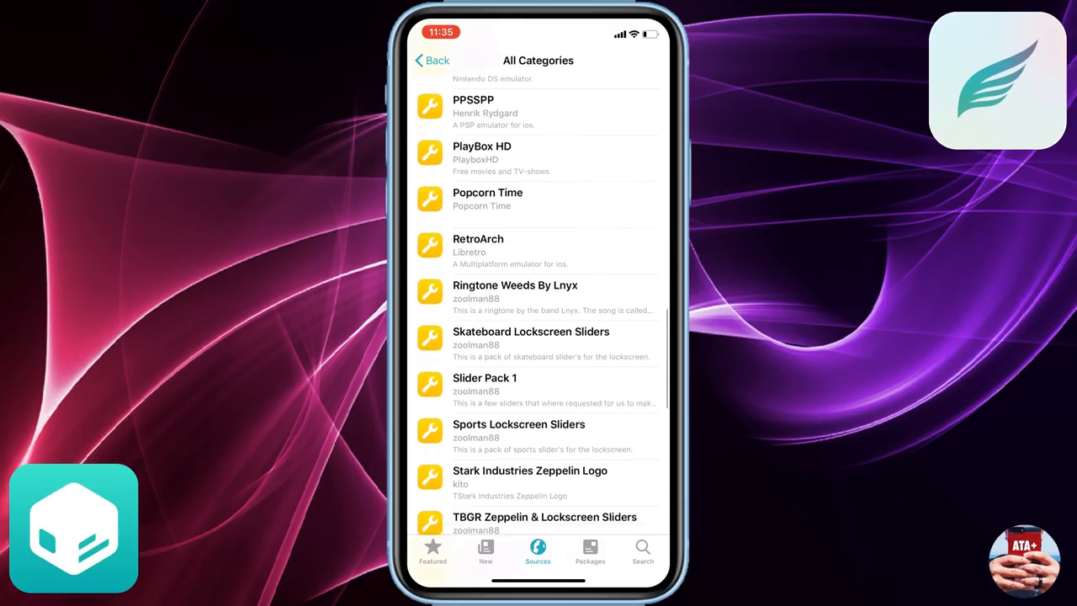
scroll("down", 3)
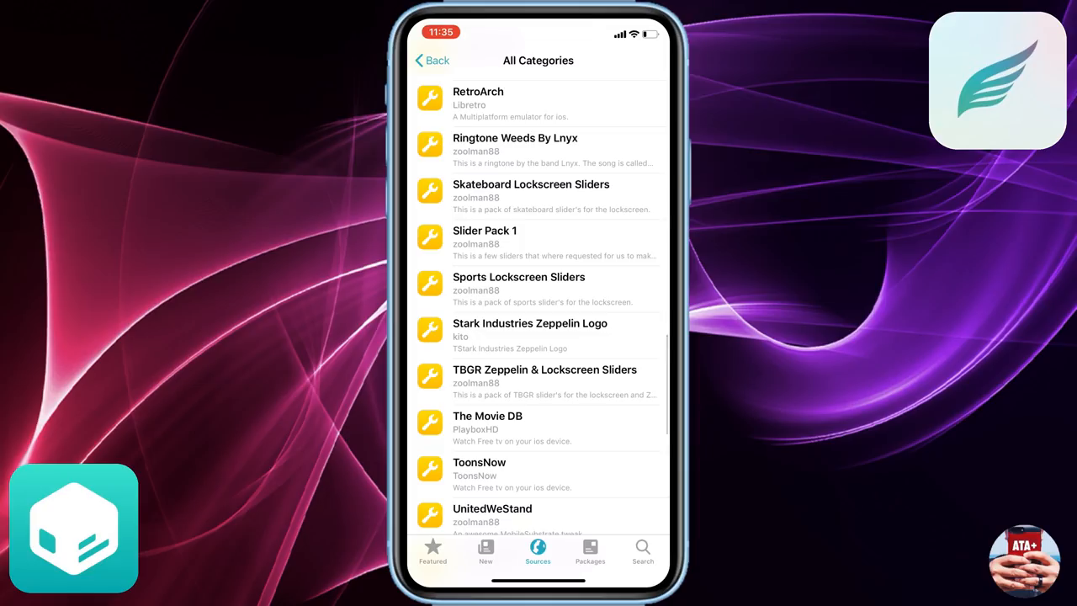
scroll("down", 3)
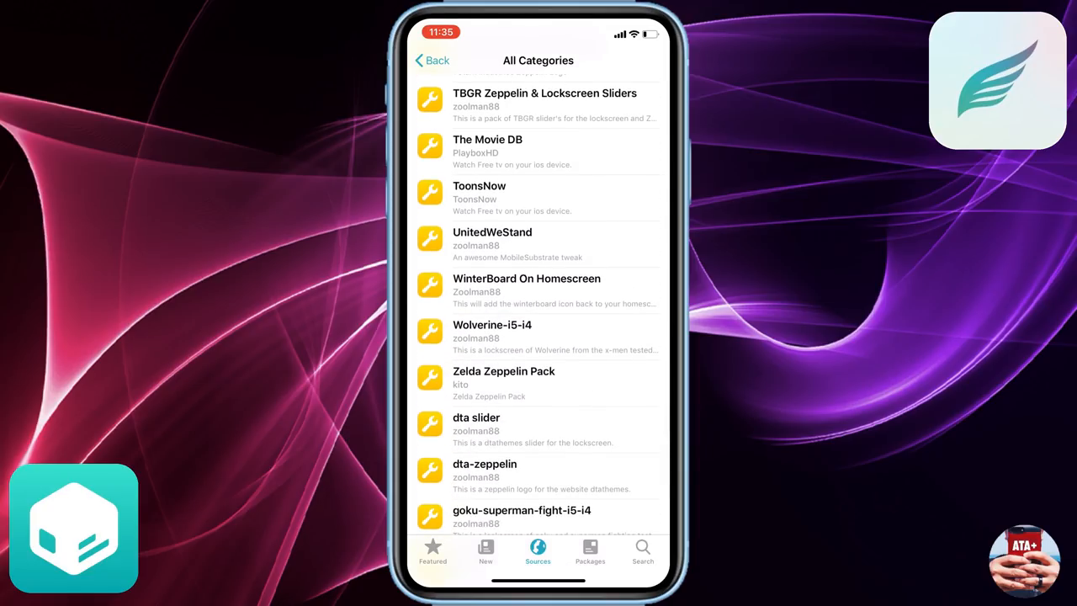
scroll("down", 3)
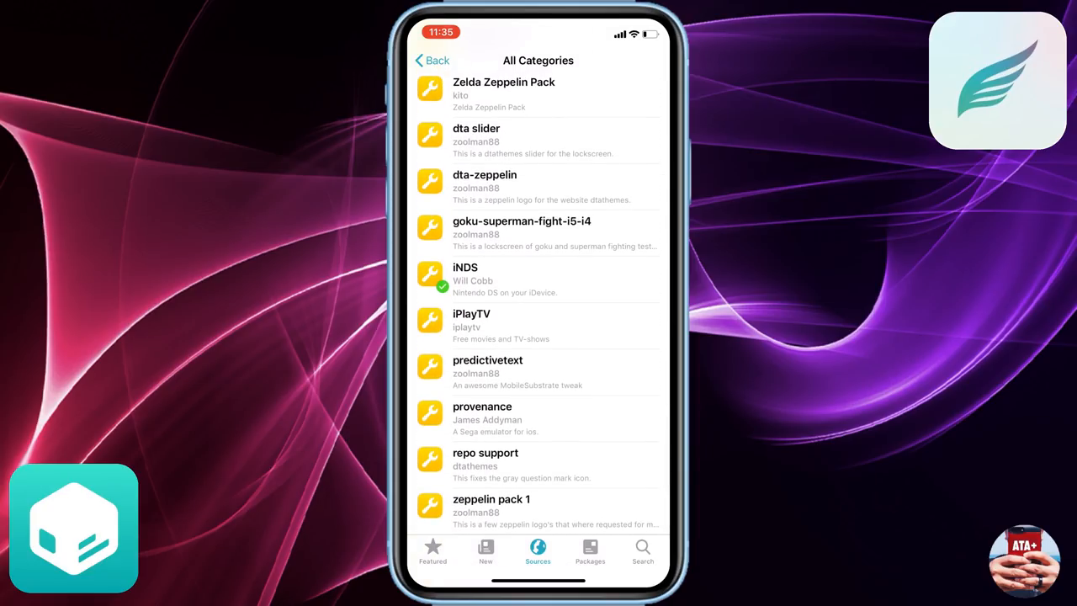